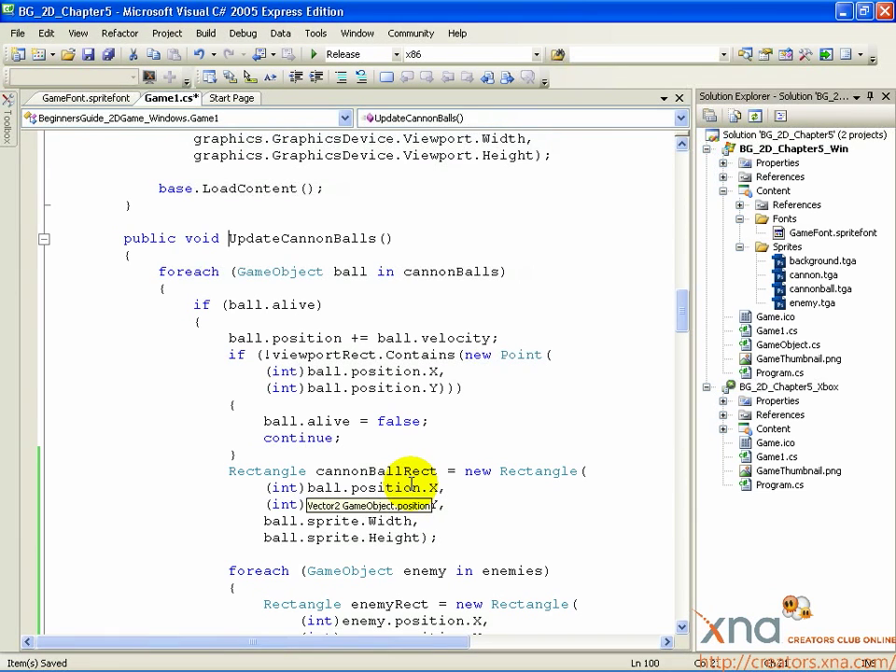
pyautogui.scroll(-3)
pyautogui.write('enemy.alive = false;')
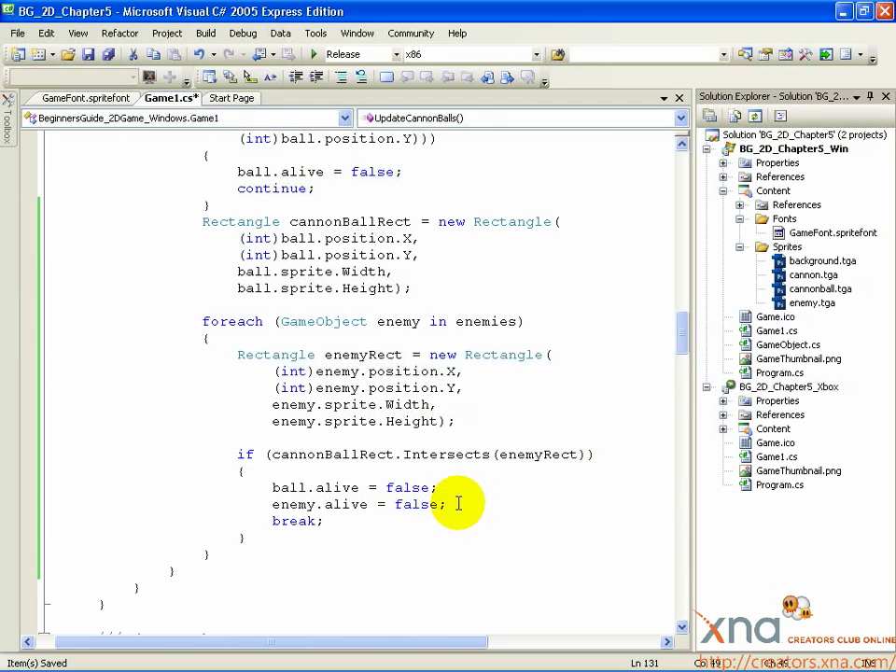
pyautogui.write('score += 1')
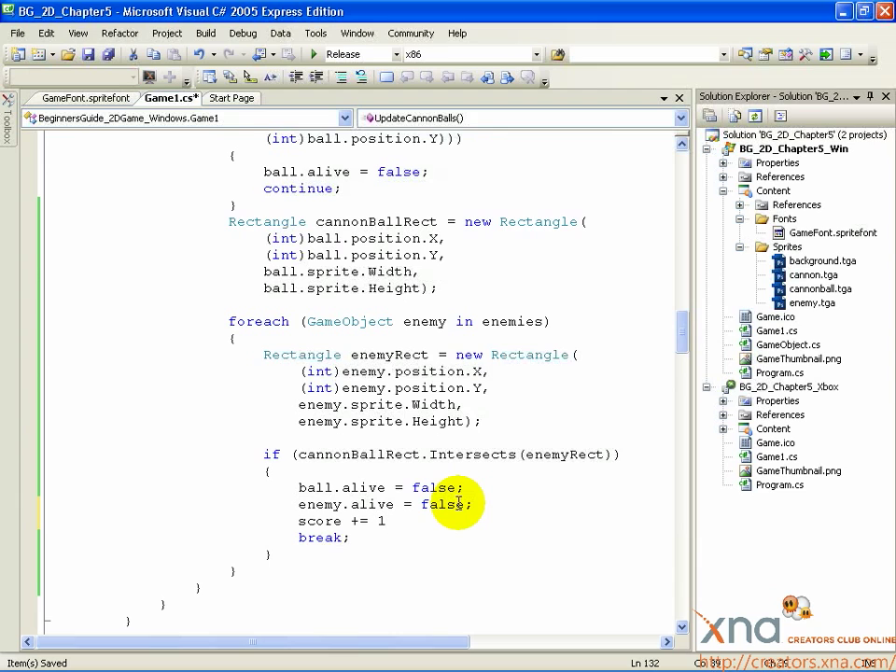
pyautogui.write(';')
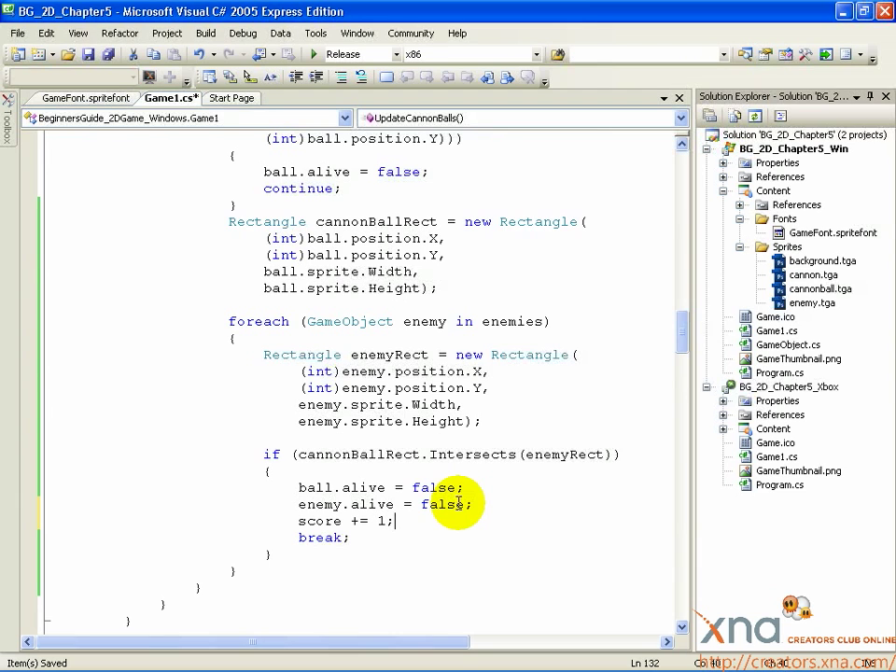